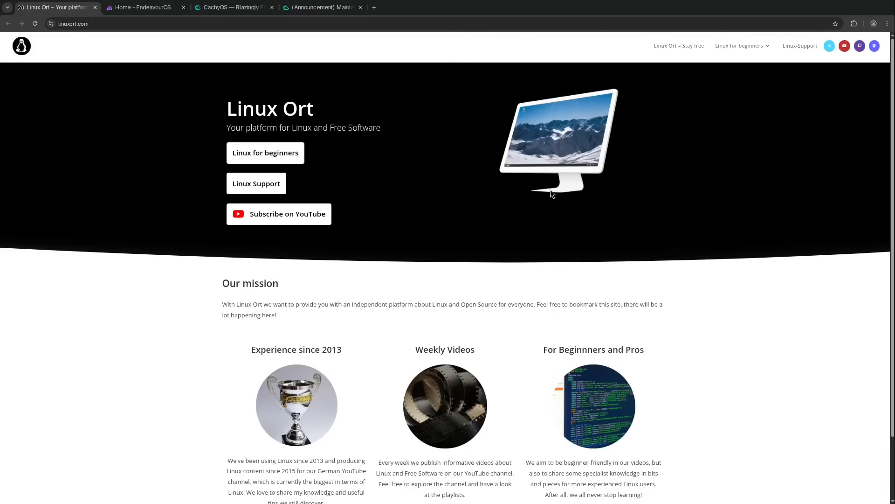
mouse_move(548, 196)
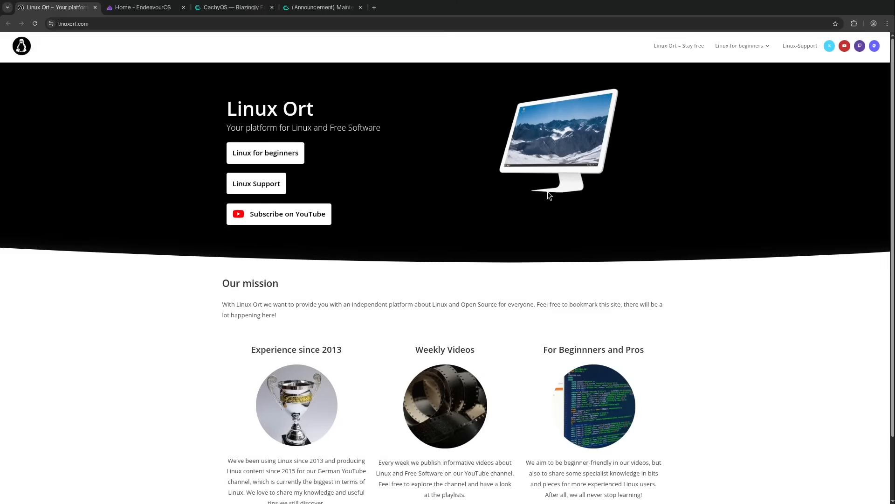
mouse_move(416, 118)
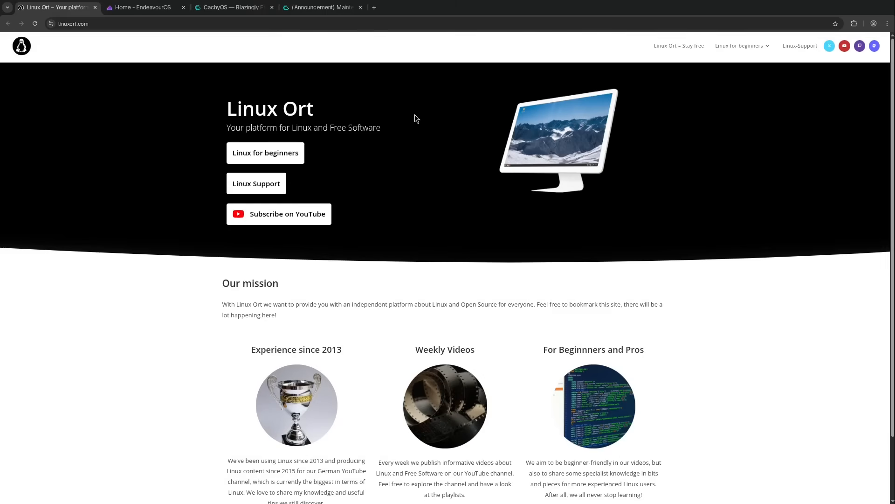
Switch Chromium to the CachyOS 'Blazingly Fast' homepage tab.
click(231, 7)
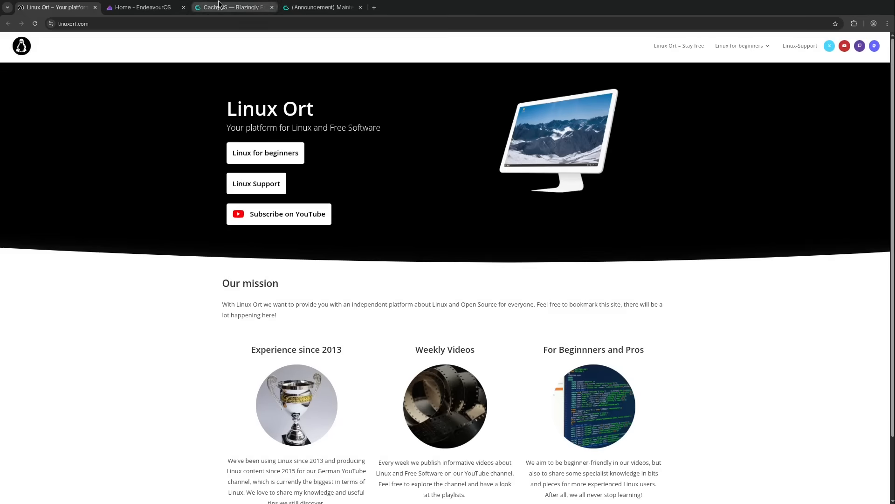
click(231, 7)
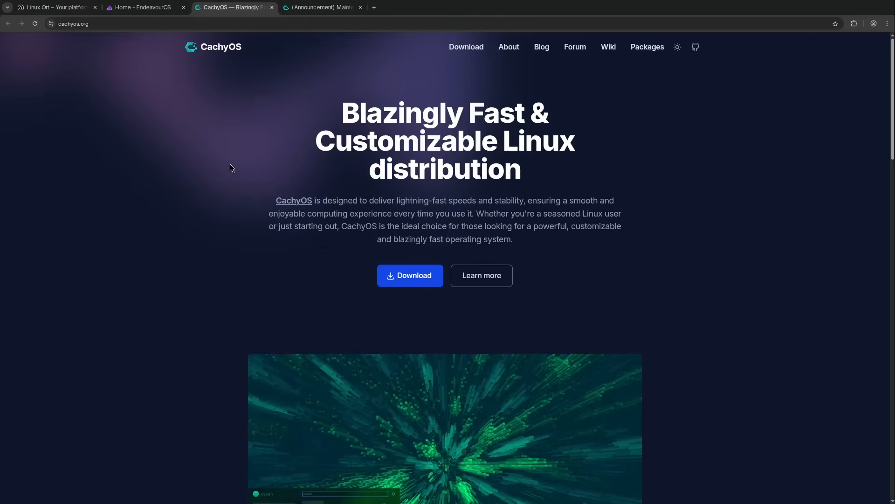
mouse_move(226, 169)
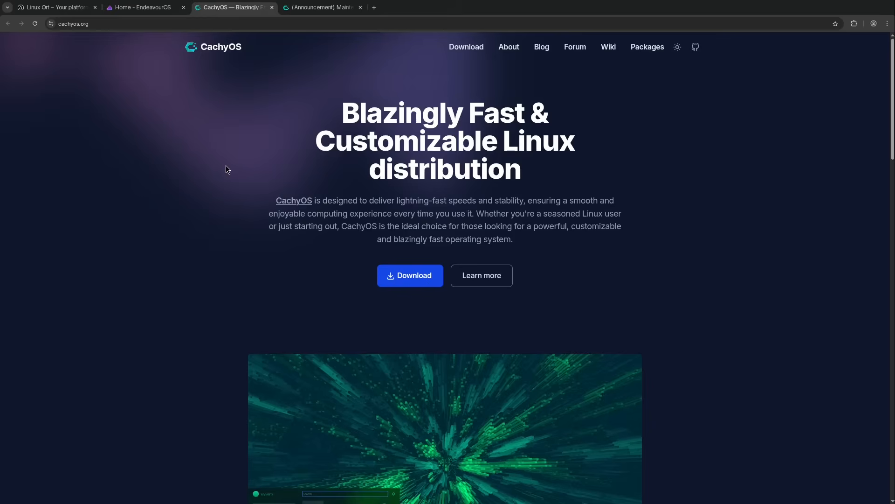
mouse_move(222, 167)
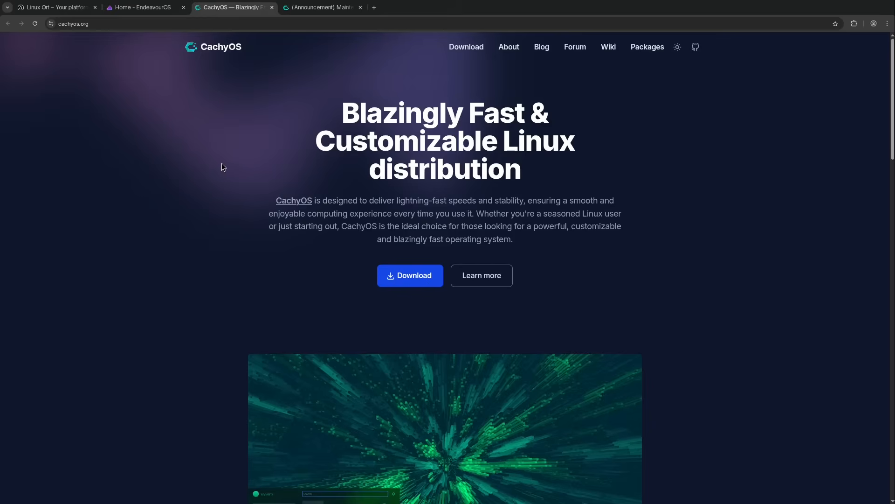
mouse_move(292, 122)
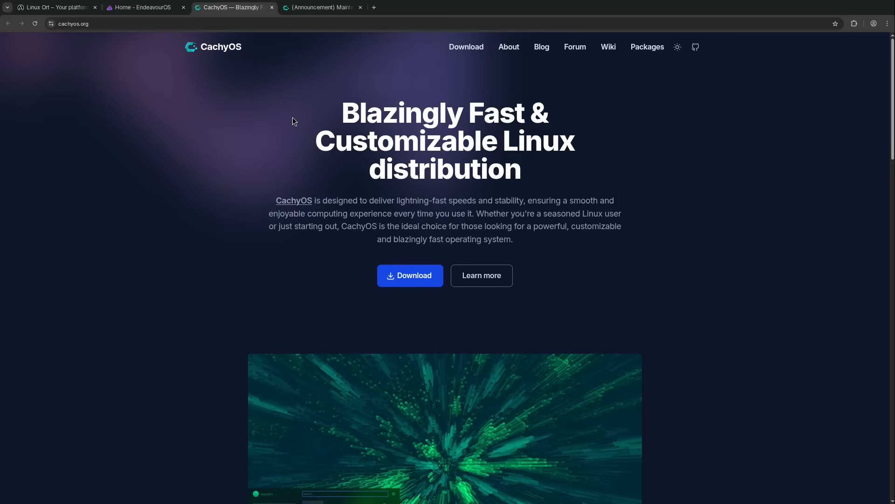
mouse_move(408, 178)
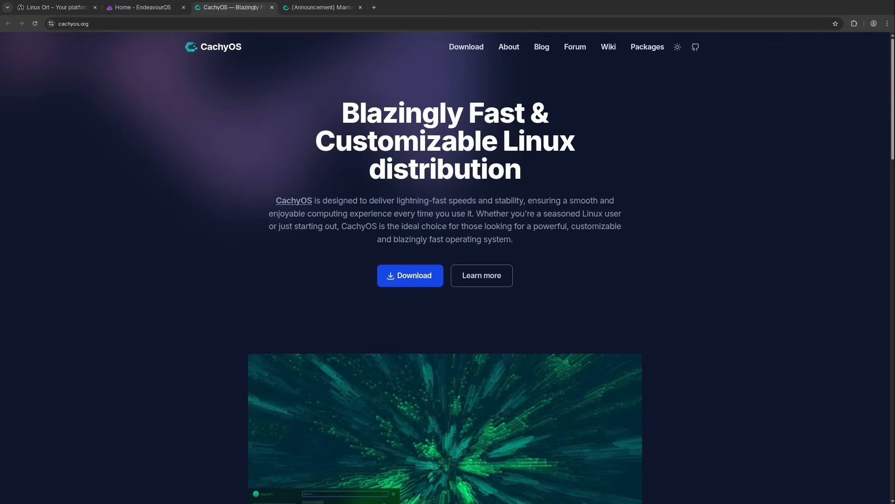
mouse_move(583, 197)
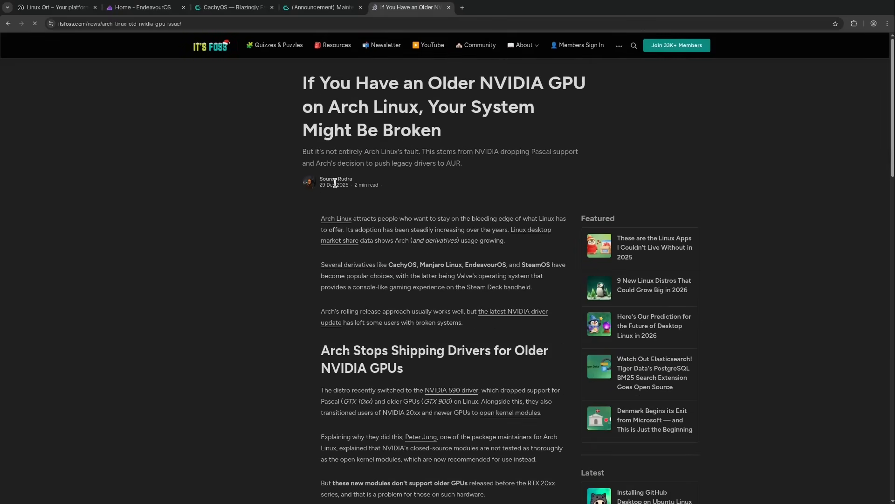
mouse_move(401, 146)
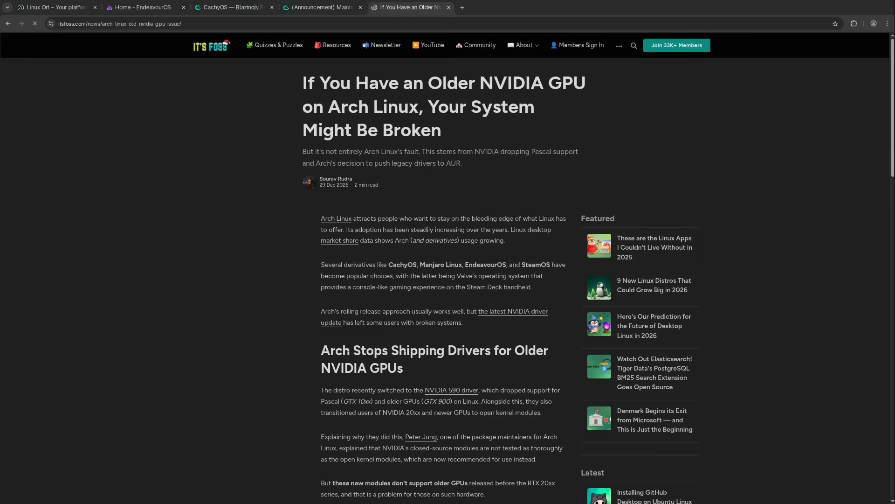
Scroll the It's FOSS NVIDIA-on-Arch article down to the failing initramfs terminal capture.
scroll(down, 3)
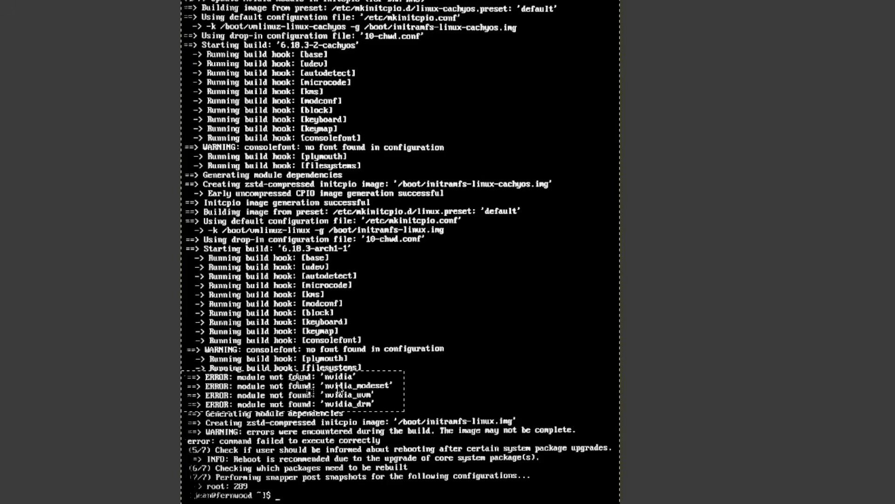
mouse_move(313, 403)
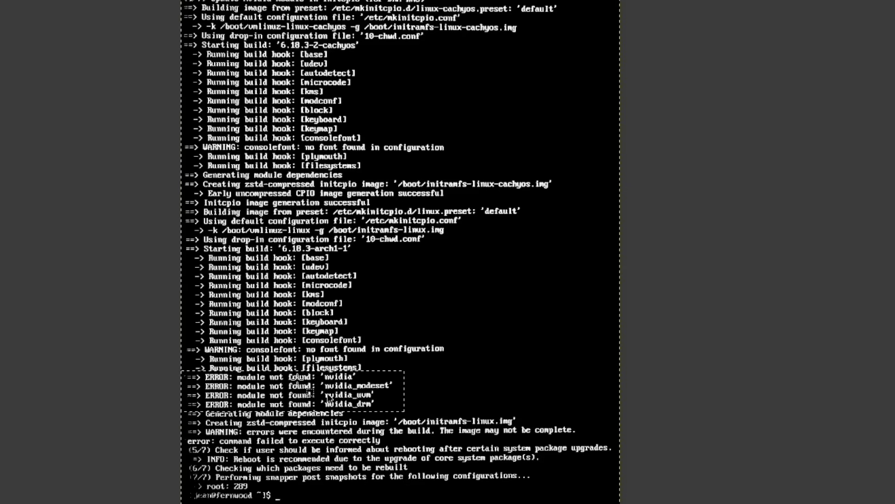
mouse_move(330, 400)
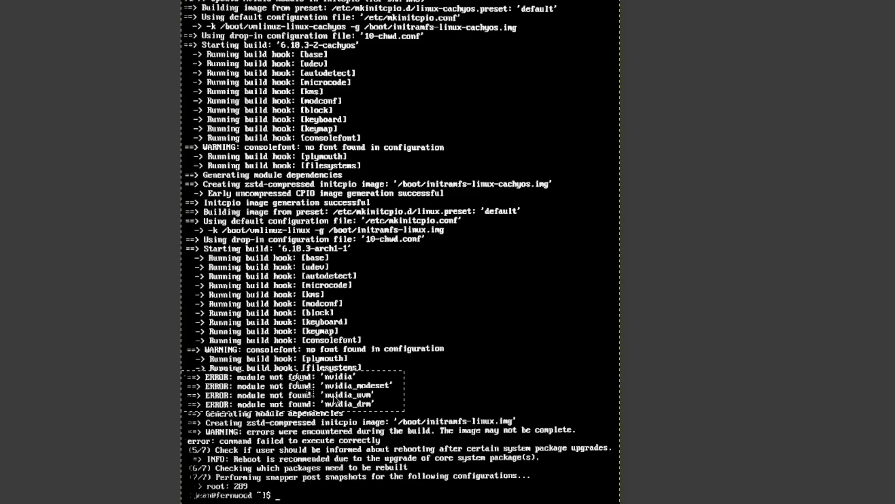
mouse_move(361, 415)
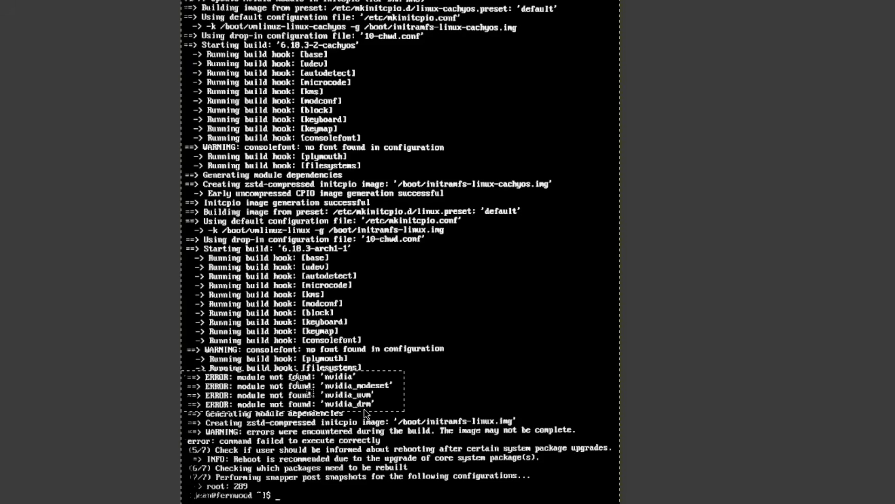
mouse_move(368, 381)
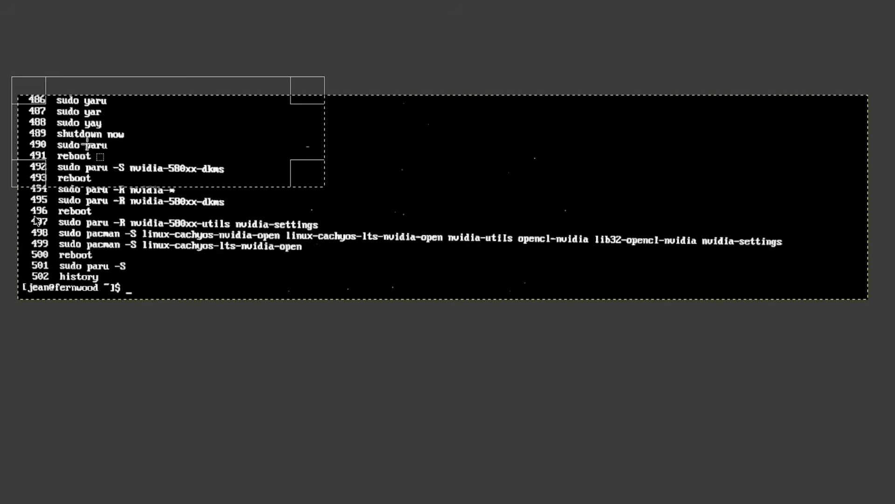
mouse_move(54, 229)
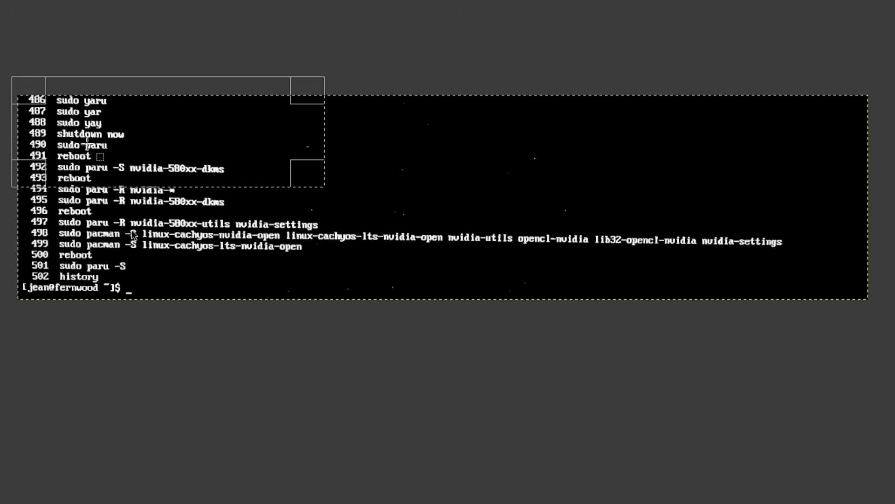
mouse_move(180, 253)
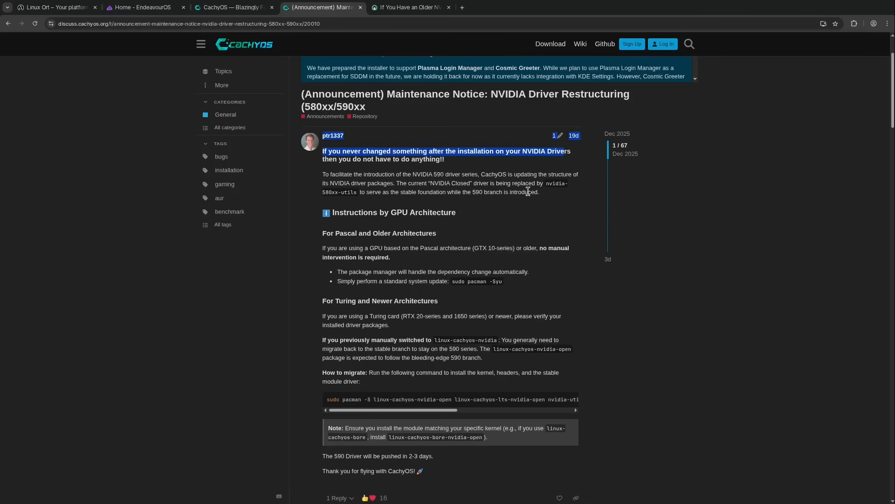
mouse_move(516, 188)
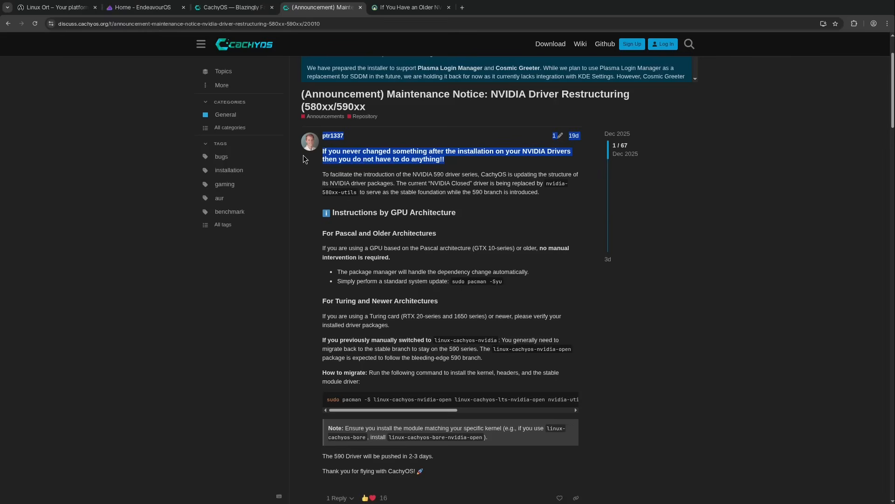
mouse_move(304, 160)
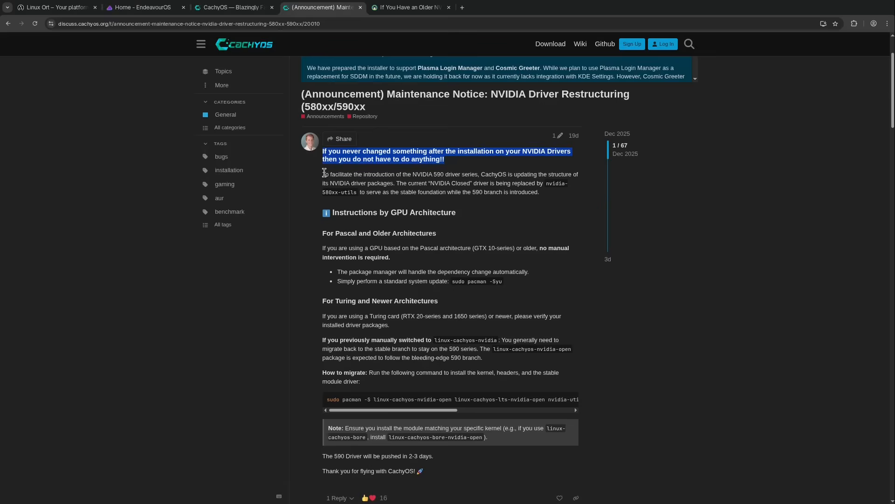
mouse_move(501, 228)
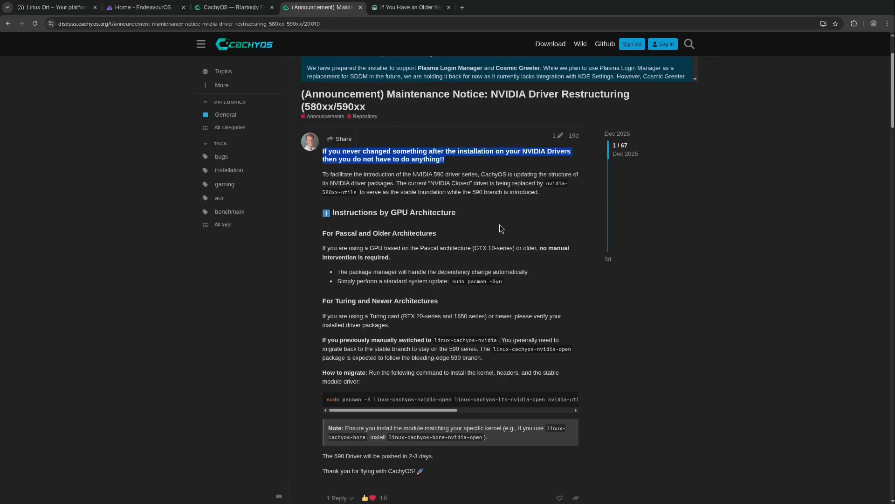
mouse_move(467, 251)
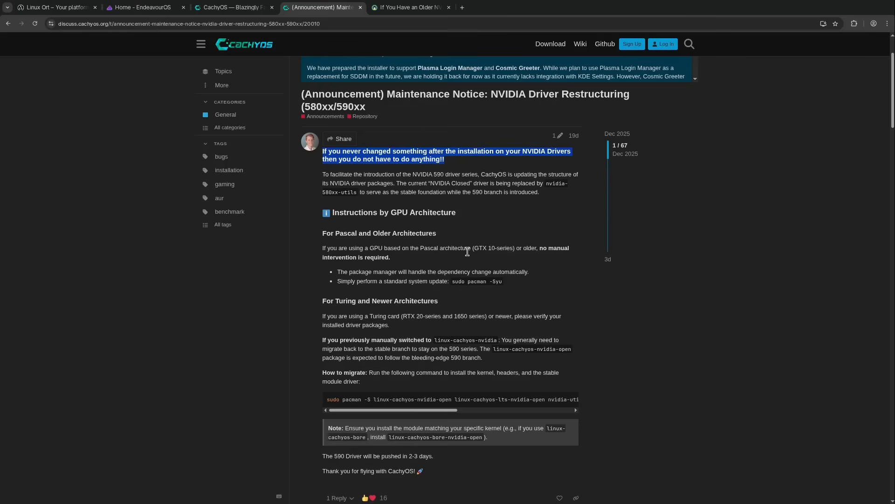
mouse_move(466, 280)
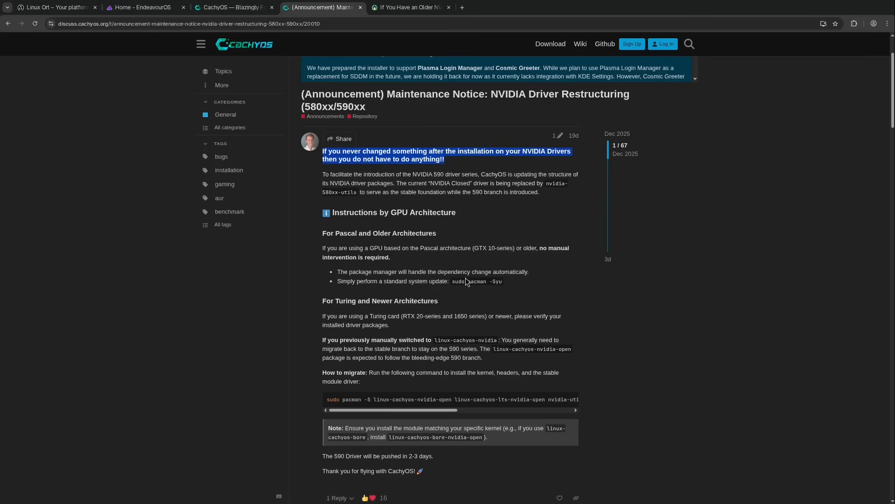
mouse_move(507, 272)
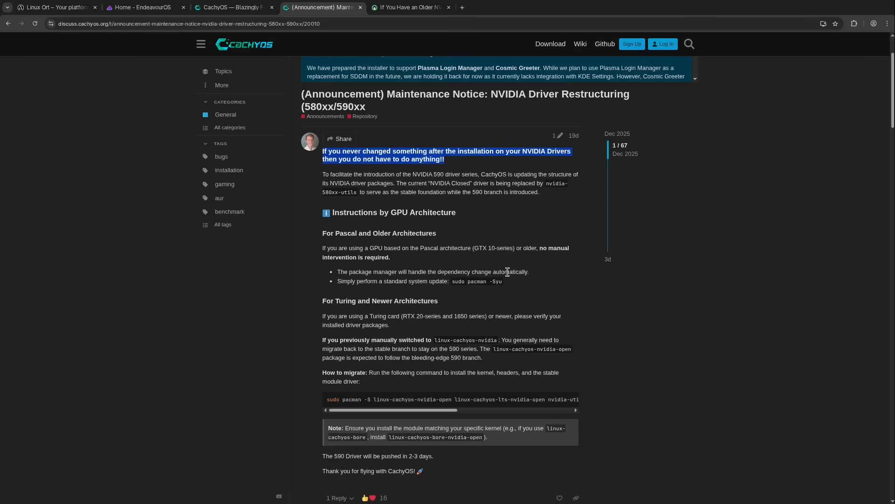
Briefly check the It's FOSS older-GPU article, then return to the CachyOS driver announcement.
click(408, 7)
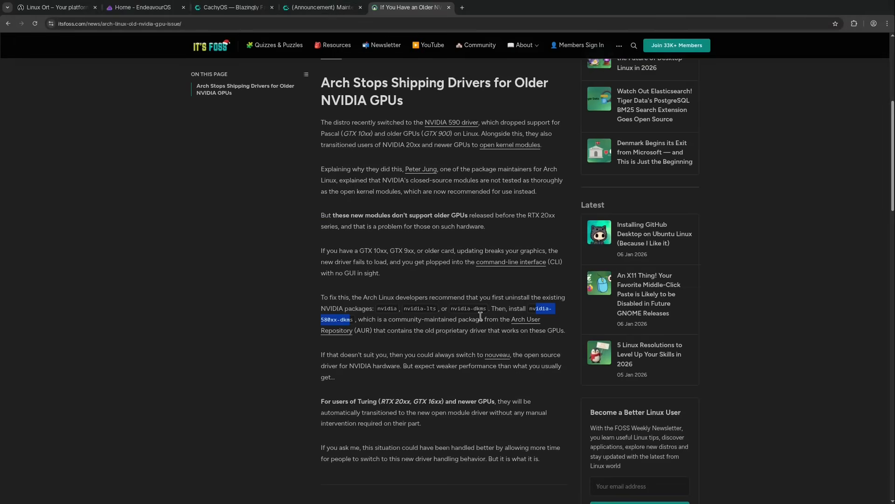
click(321, 7)
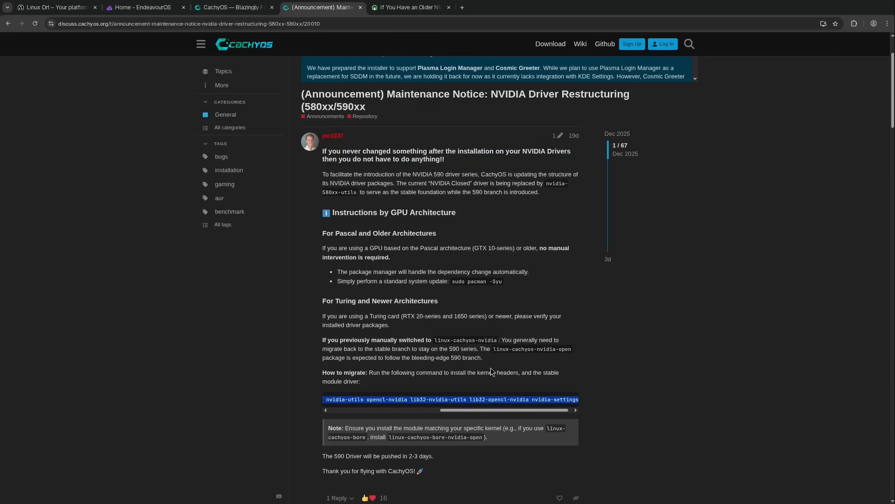
mouse_move(483, 327)
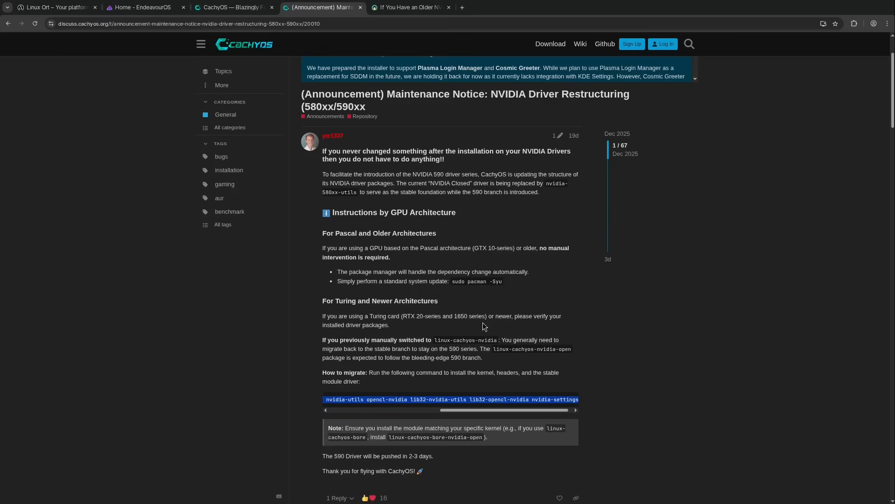
mouse_move(479, 314)
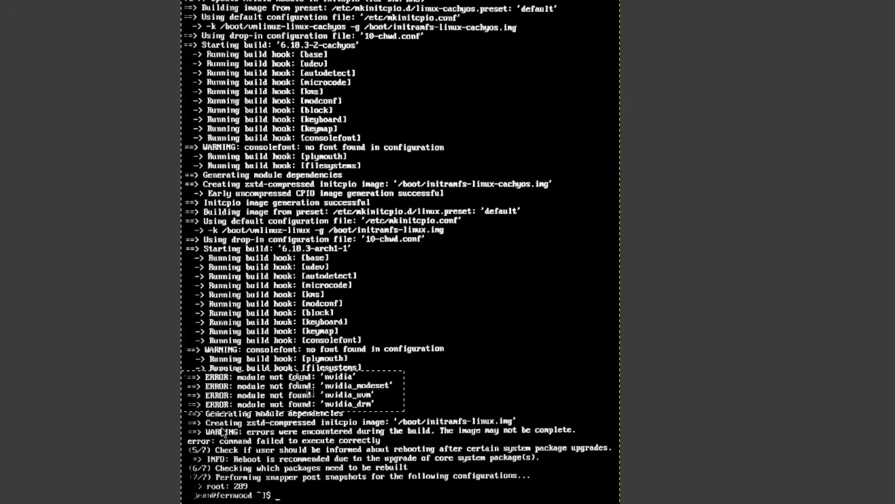
mouse_move(237, 417)
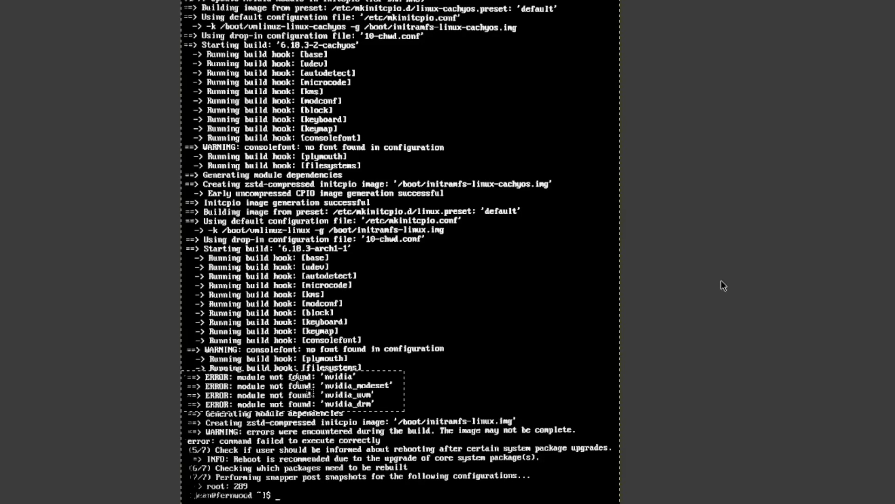
mouse_move(709, 287)
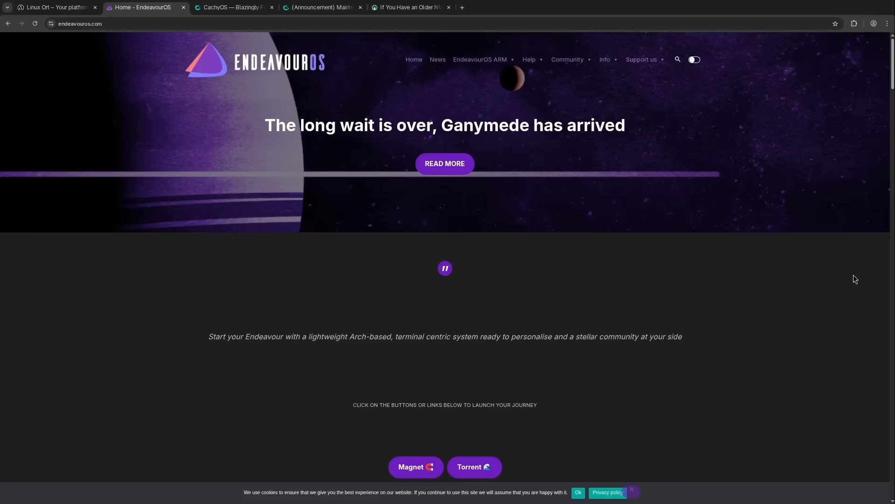
mouse_move(396, 200)
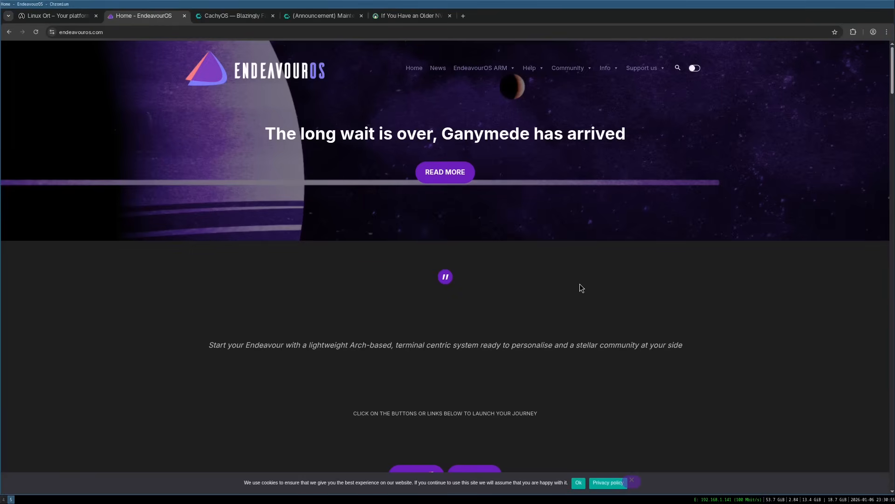
Scroll the EndeavourOS homepage, then switch to the CachyOS homepage tab.
scroll(down, 3)
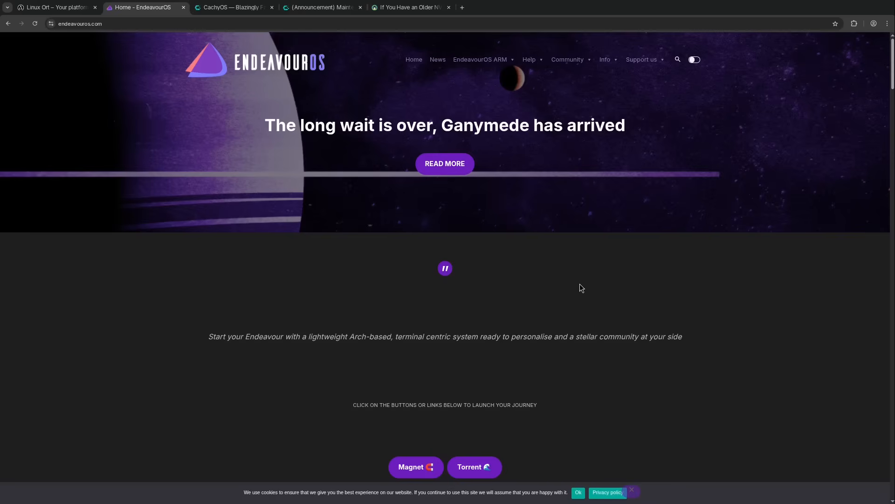
mouse_move(876, 324)
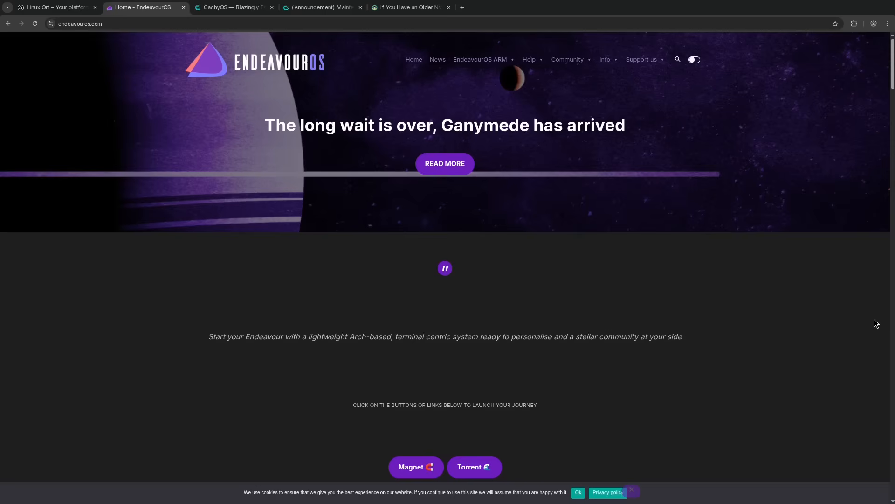
click(233, 6)
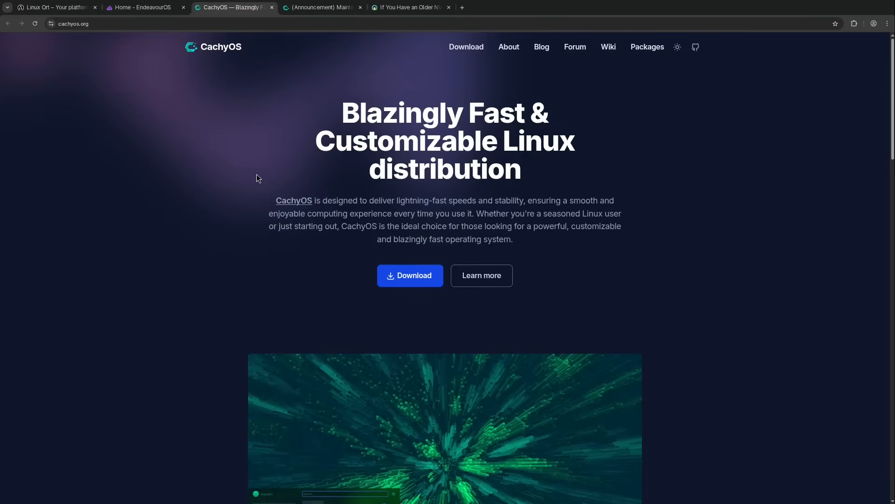
click(322, 6)
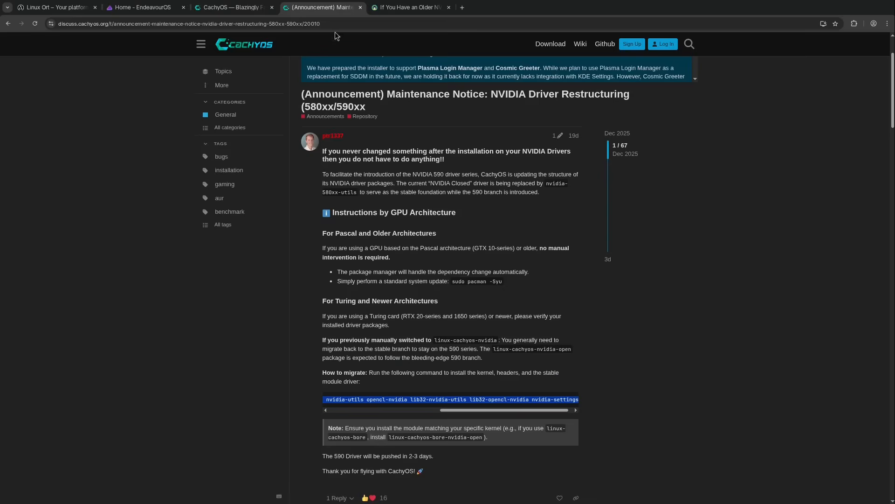
mouse_move(326, 118)
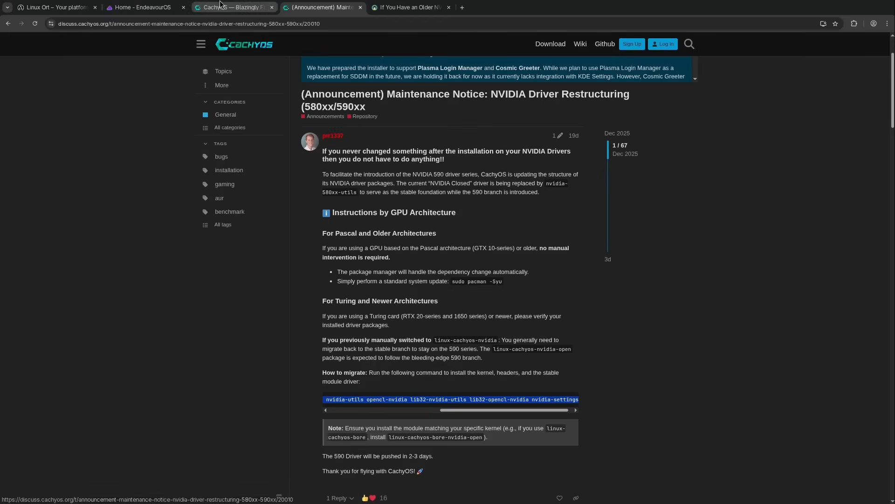
click(233, 7)
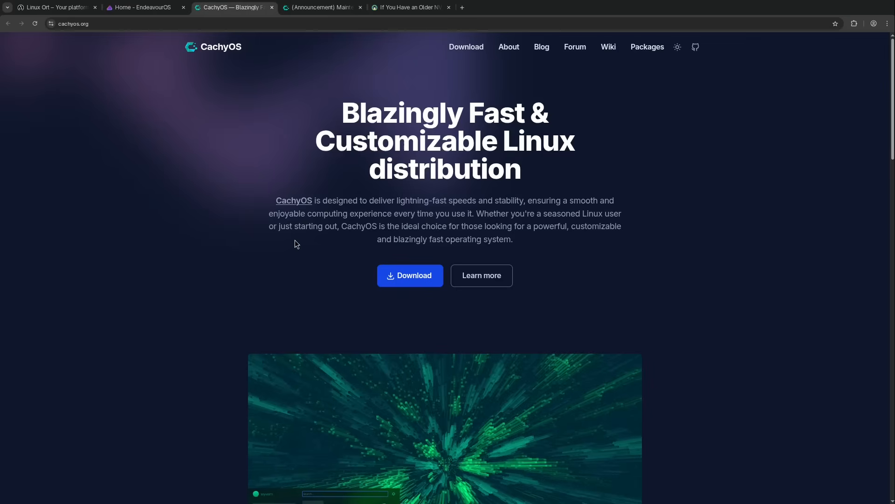
mouse_move(290, 241)
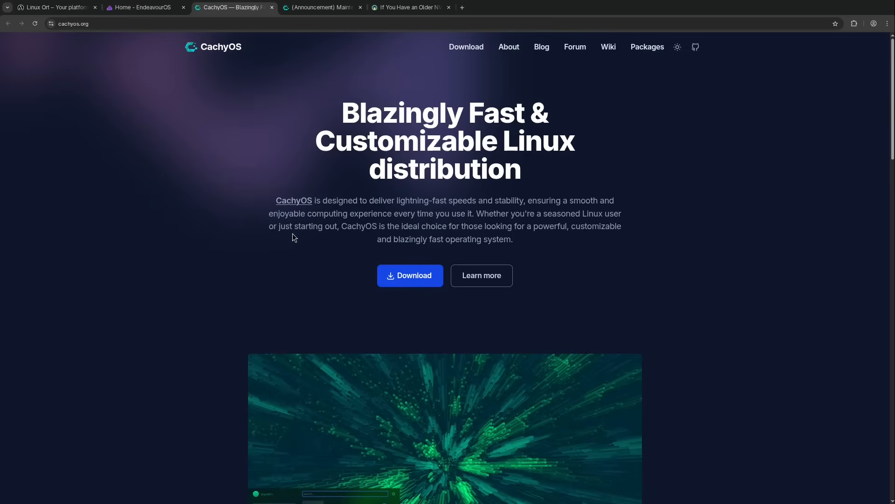
mouse_move(290, 245)
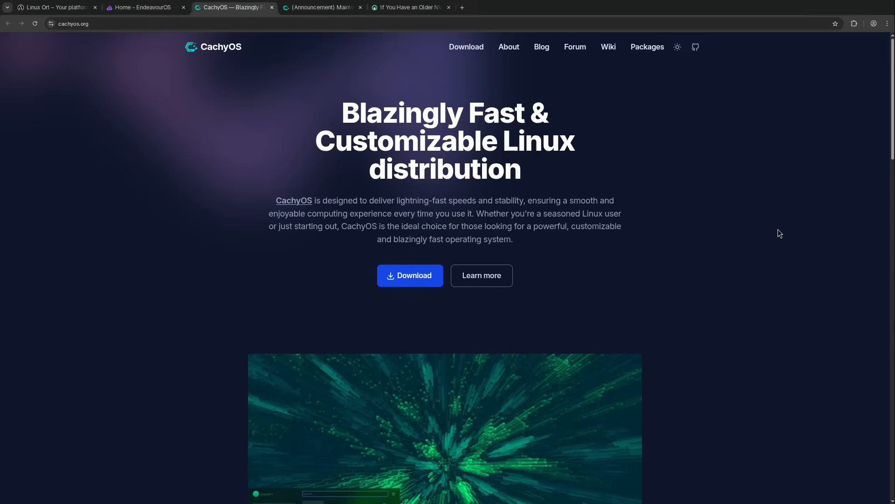
mouse_move(720, 223)
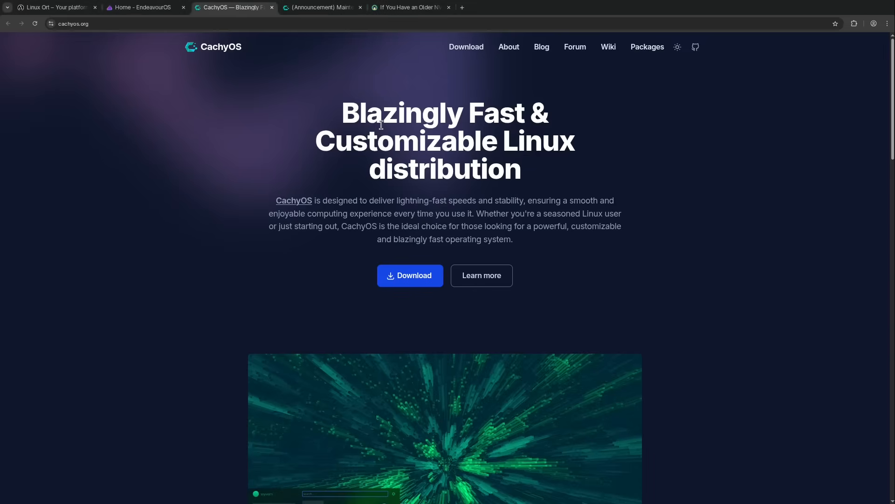
mouse_move(502, 98)
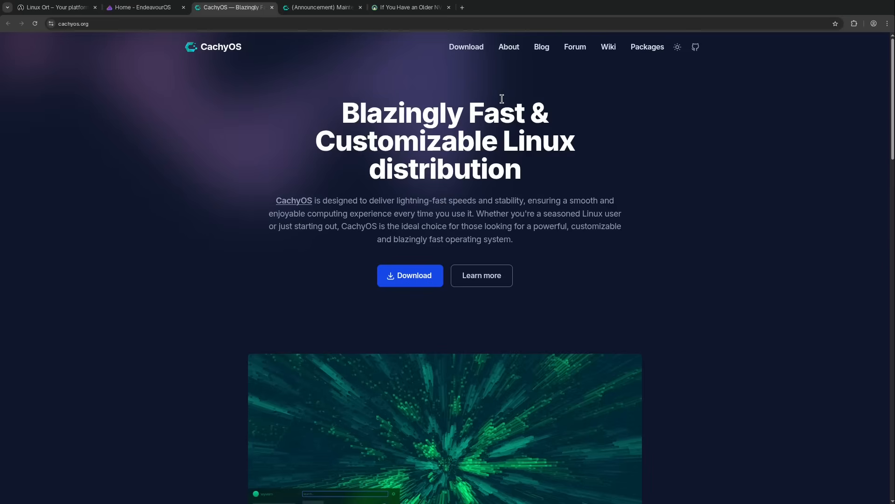
mouse_move(493, 100)
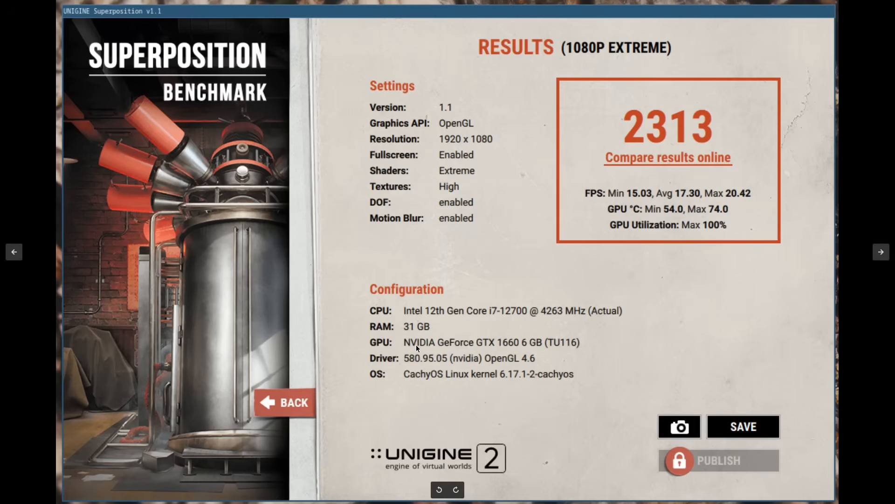
mouse_move(453, 350)
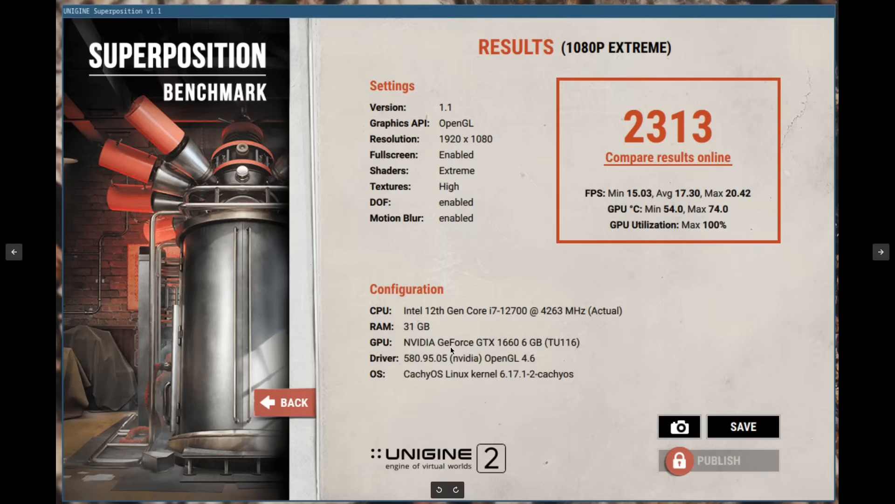
mouse_move(520, 349)
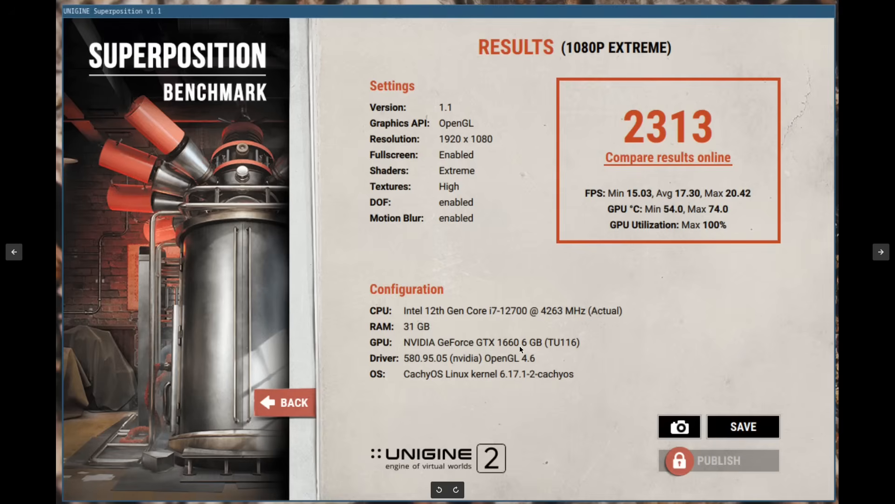
mouse_move(515, 347)
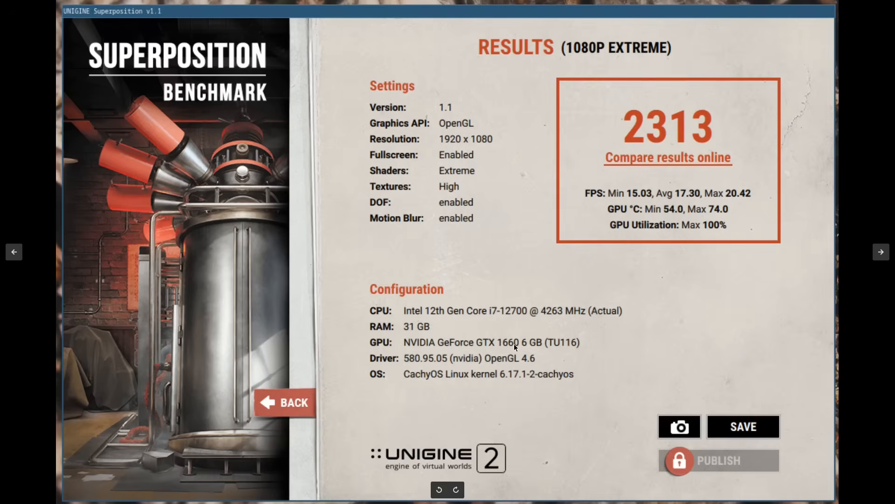
mouse_move(510, 349)
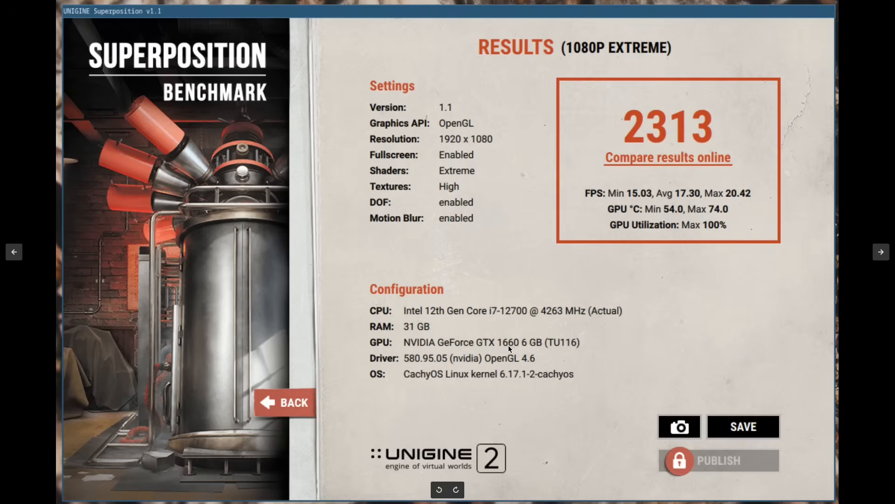
mouse_move(415, 366)
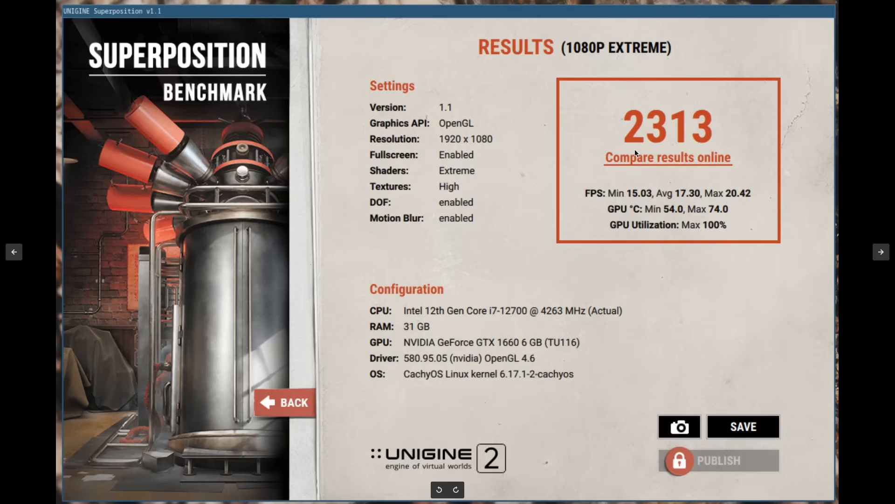
mouse_move(632, 150)
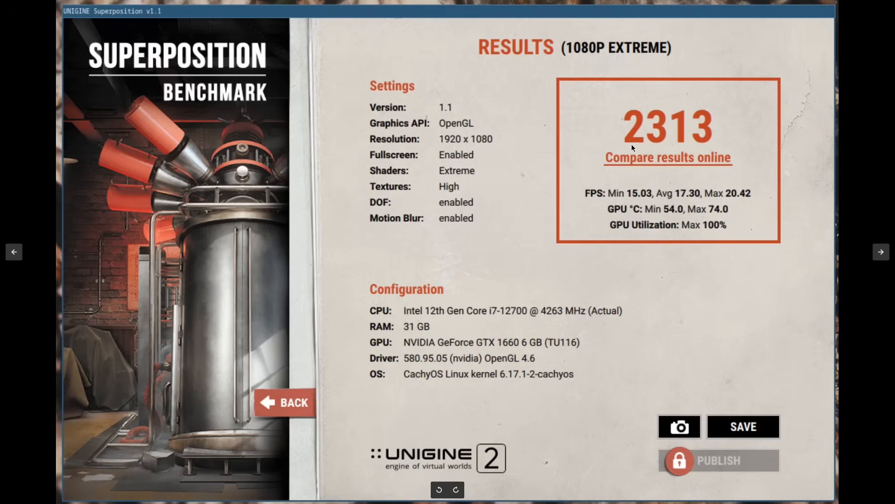
mouse_move(668, 143)
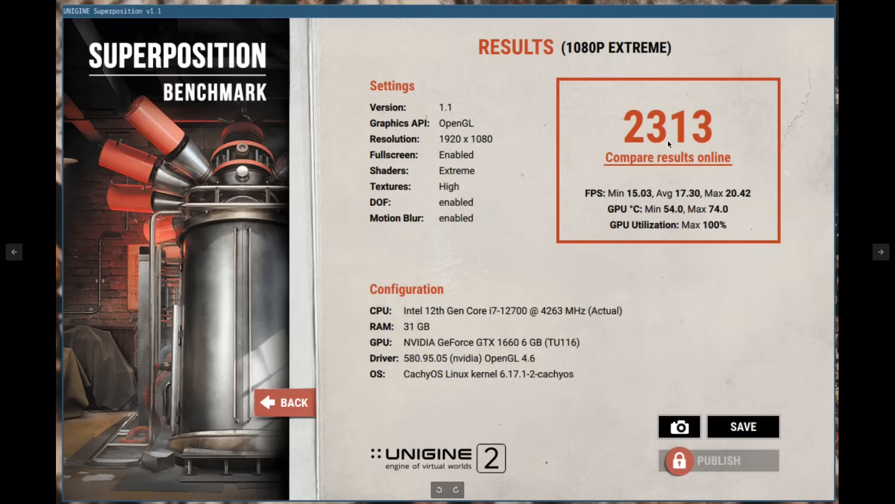
mouse_move(662, 204)
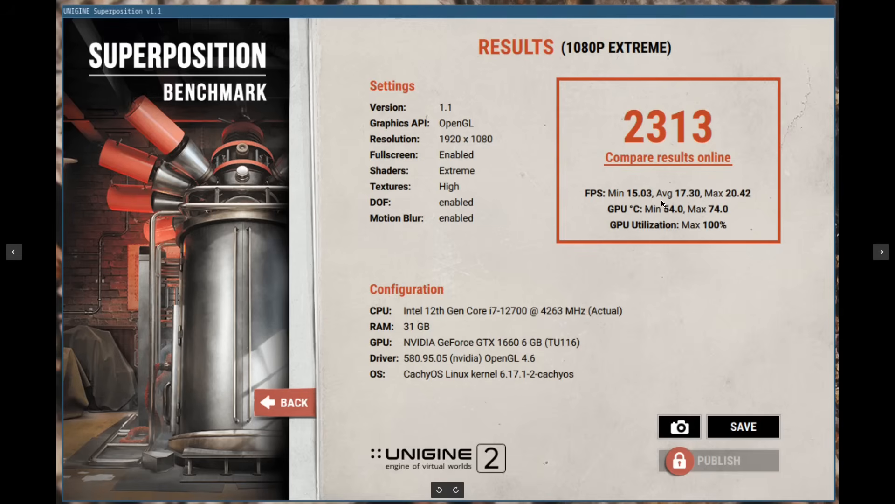
mouse_move(678, 198)
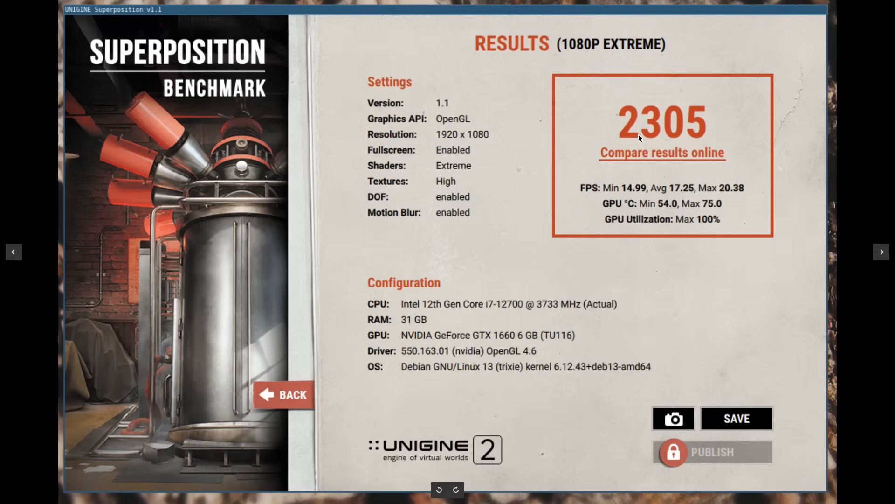
mouse_move(668, 195)
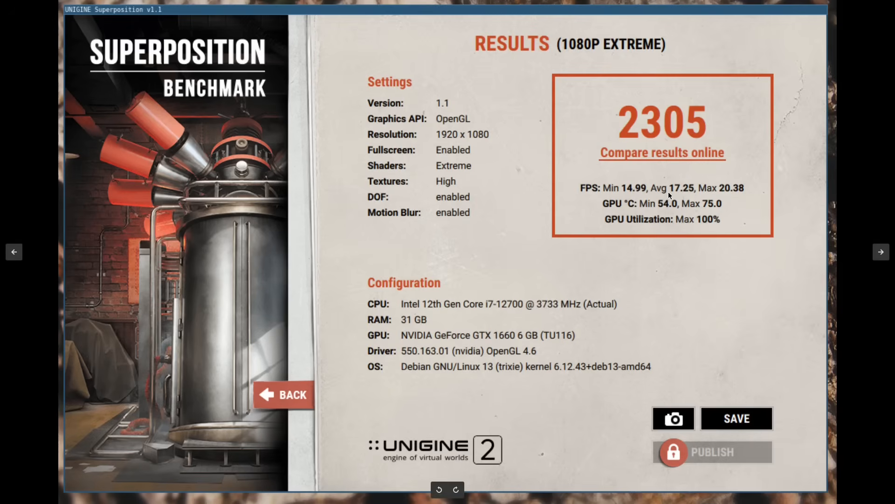
mouse_move(683, 192)
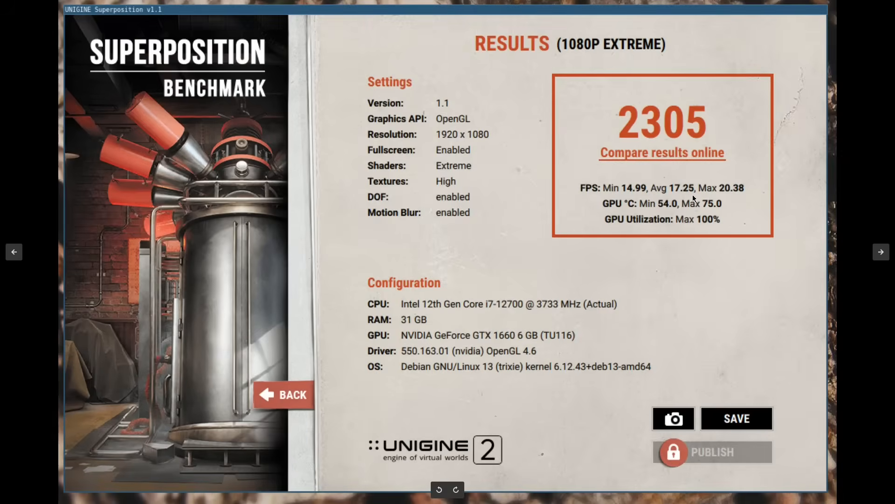
mouse_move(696, 197)
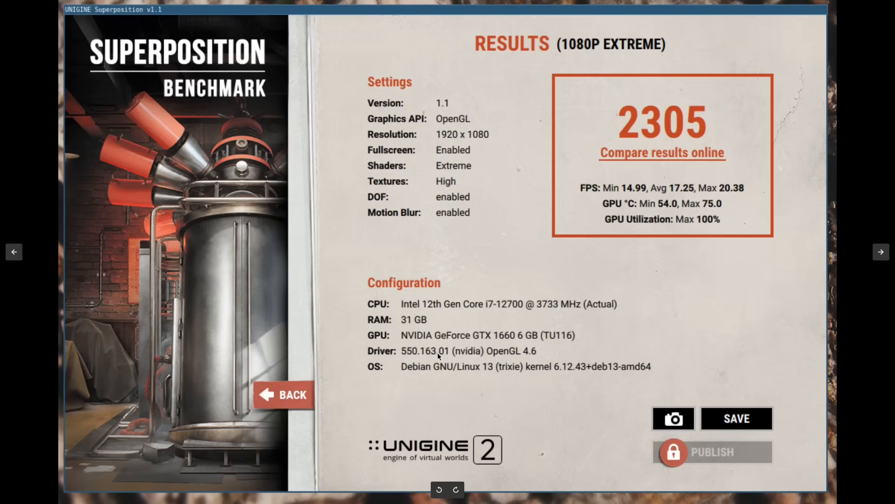
mouse_move(435, 363)
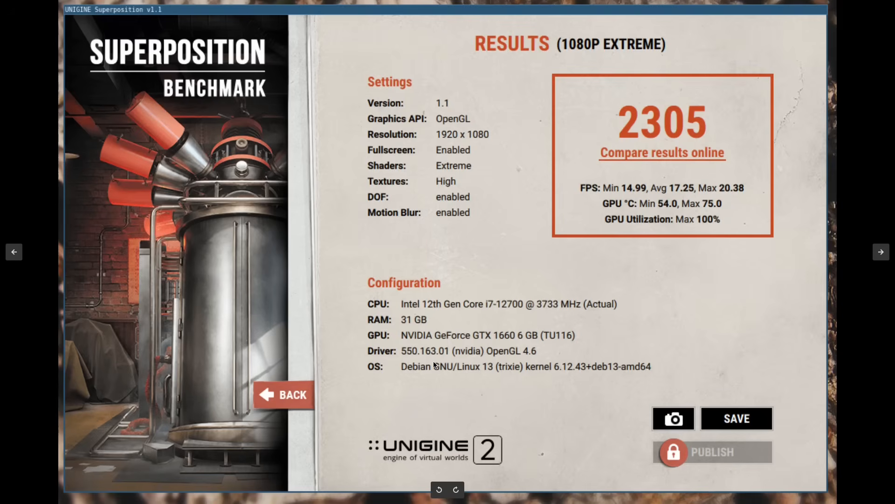
mouse_move(433, 326)
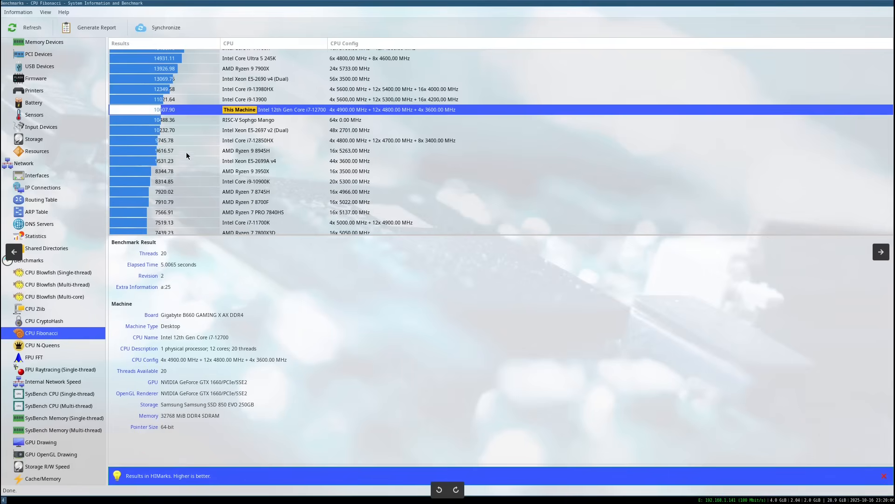
mouse_move(154, 114)
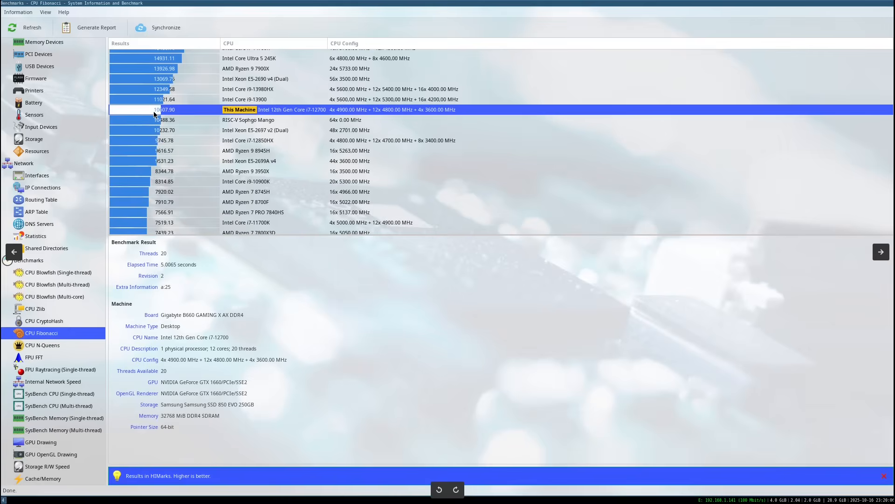
mouse_move(166, 115)
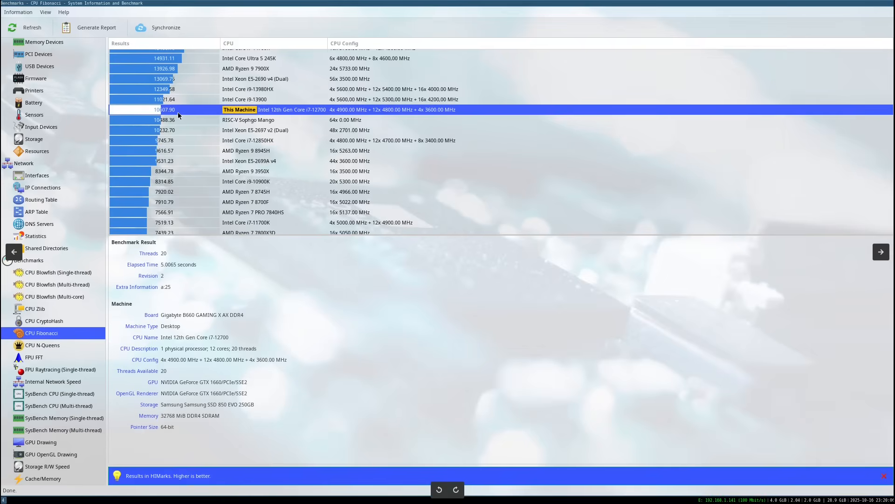
mouse_move(163, 113)
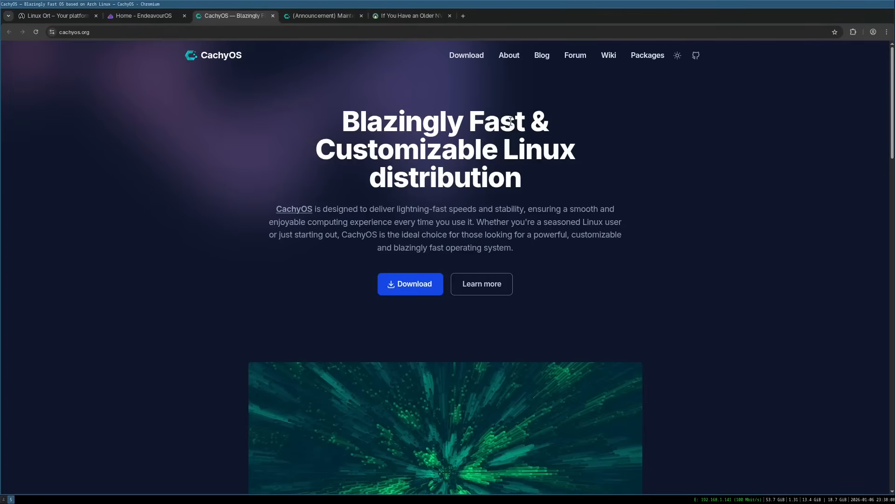
Scroll the CachyOS homepage down slightly to reveal more of the hero preview.
scroll(down, 3)
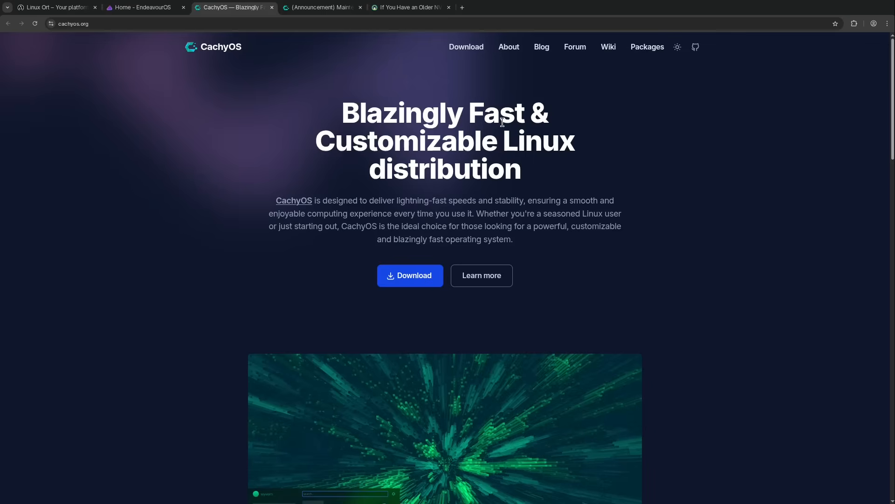
mouse_move(676, 247)
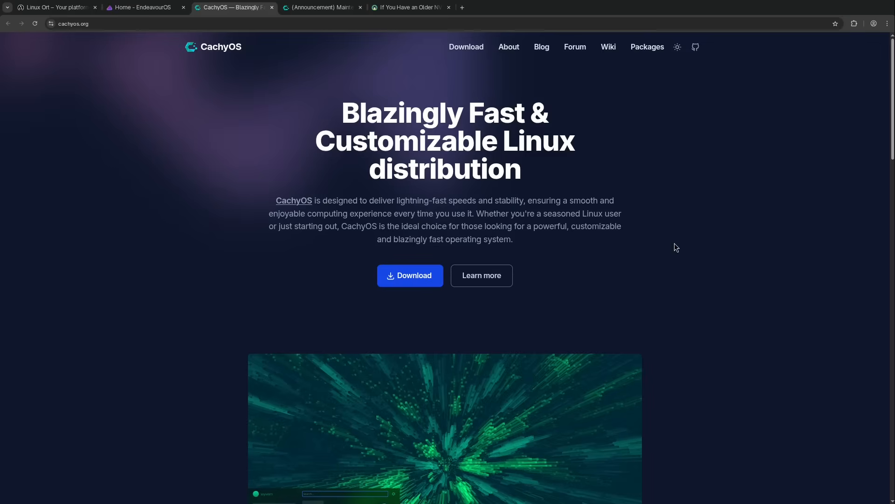
mouse_move(236, 21)
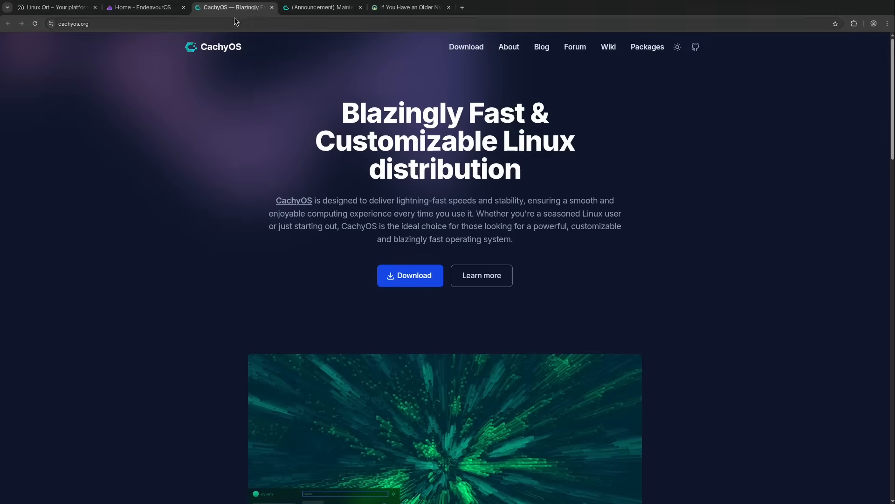
Switch to the EndeavourOS homepage announcing Ganymede has arrived.
click(142, 6)
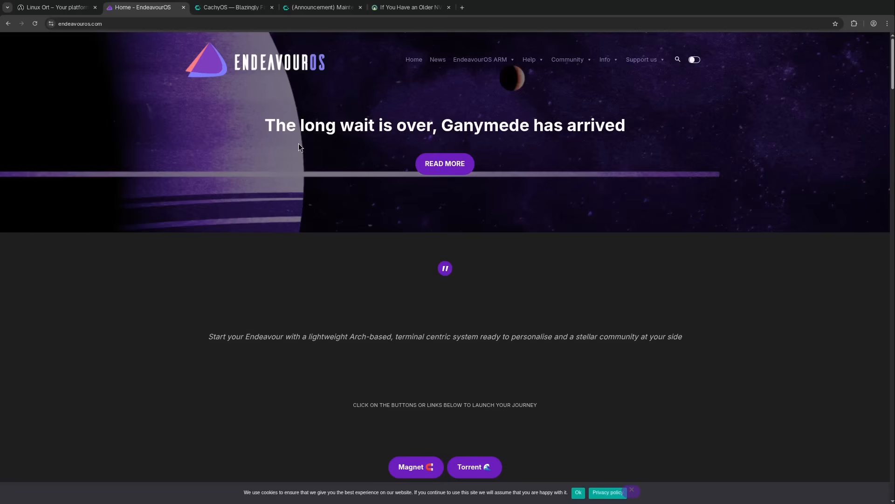
mouse_move(307, 127)
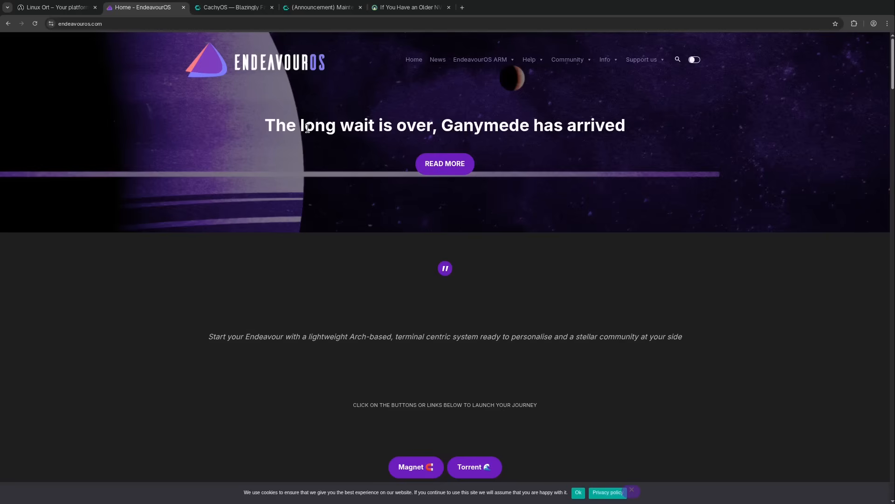